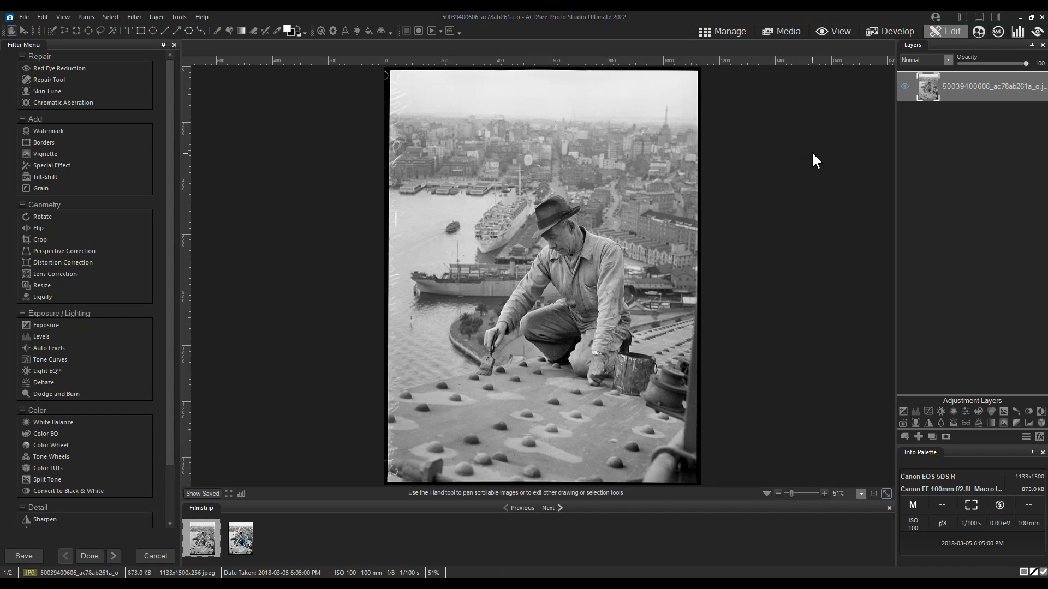
mouse_move(769, 130)
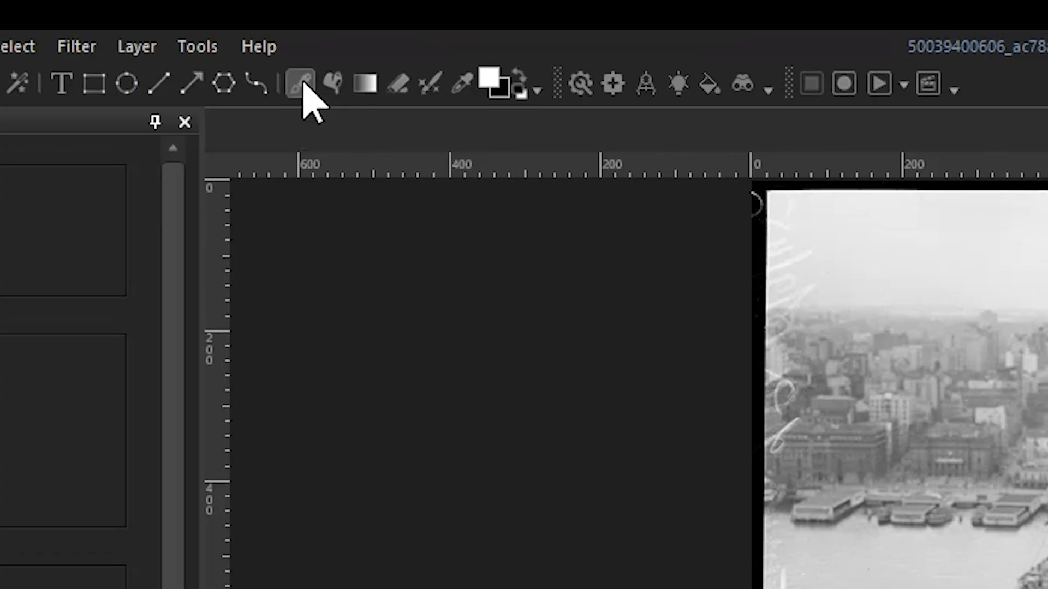
Paint a freehand test brush stroke over the photo after checking the colour picker.
left_click(299, 83)
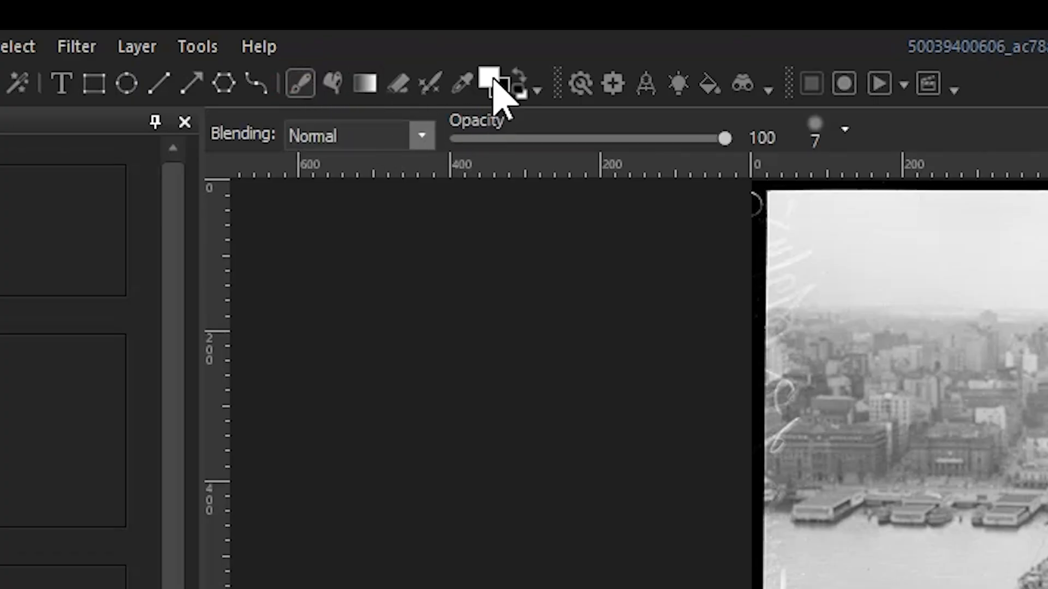
left_click(487, 81)
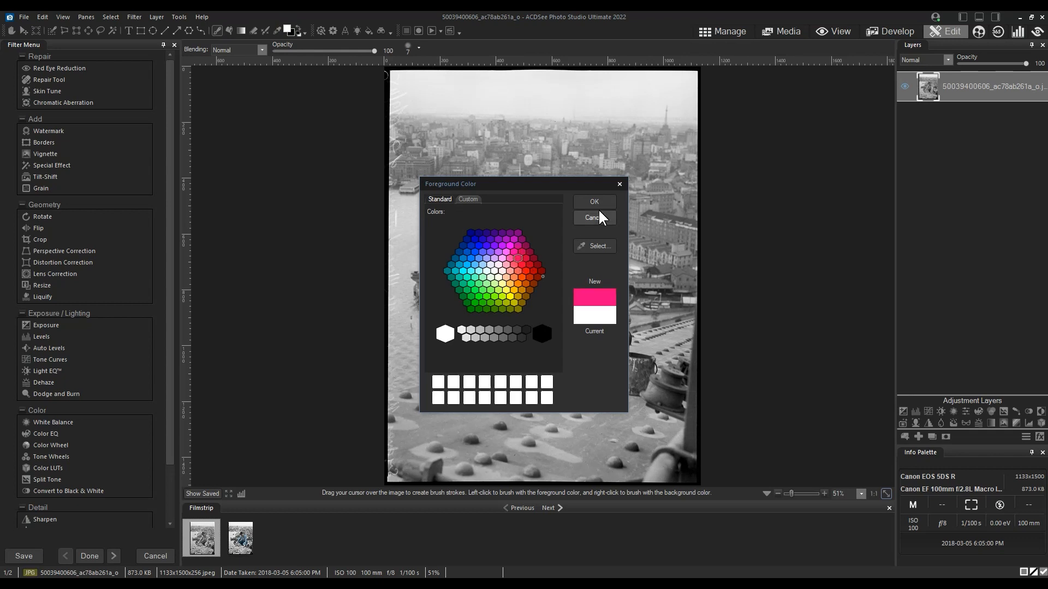
left_click(592, 217)
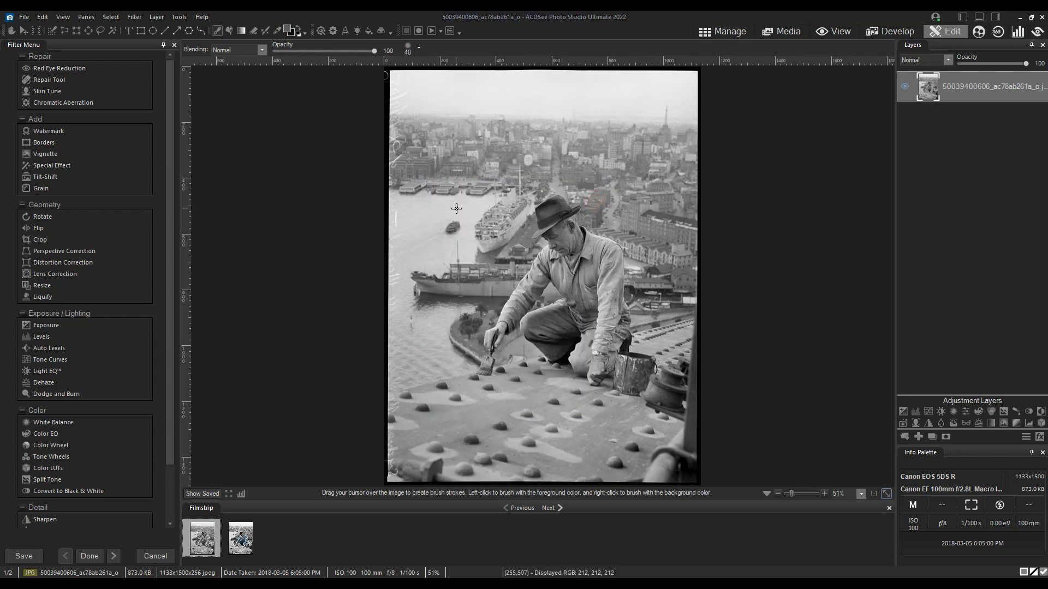
left_click_drag(435, 161, 645, 204)
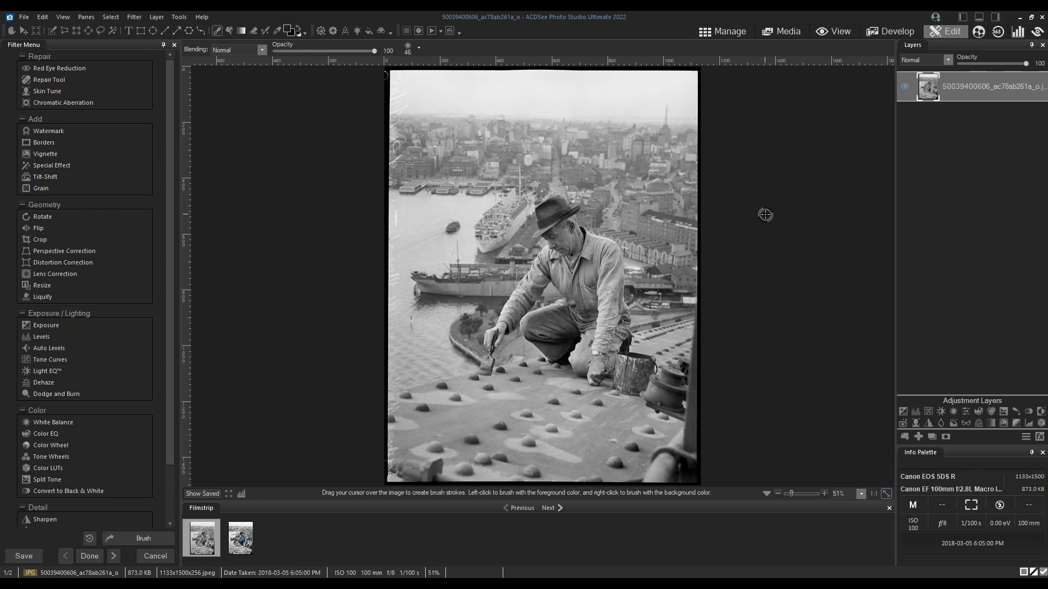
mouse_move(749, 228)
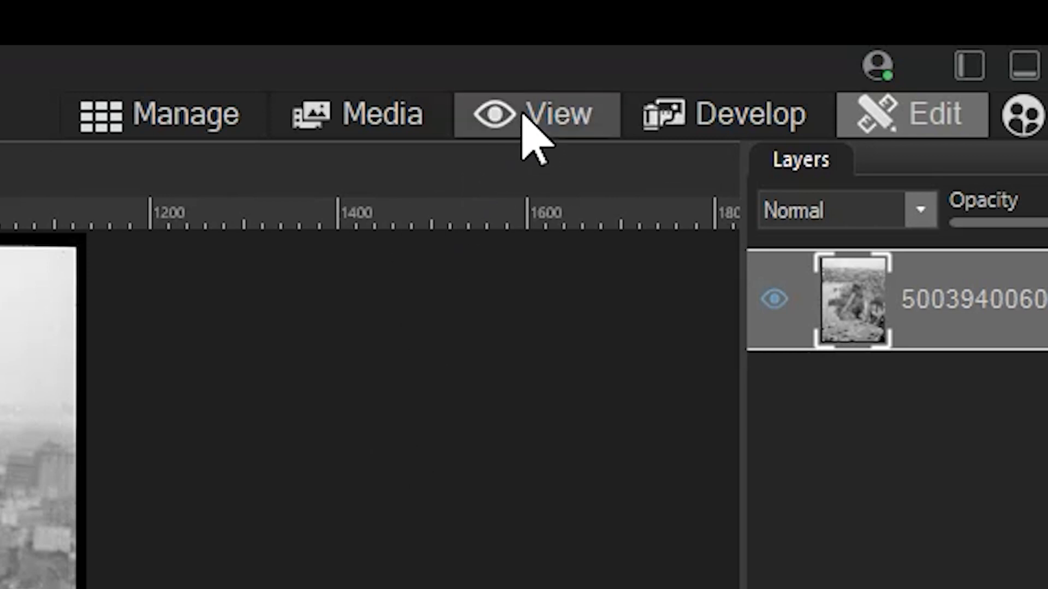
Convert the photo to Truecolor in View mode and save it as a new '-color' copy.
left_click(535, 114)
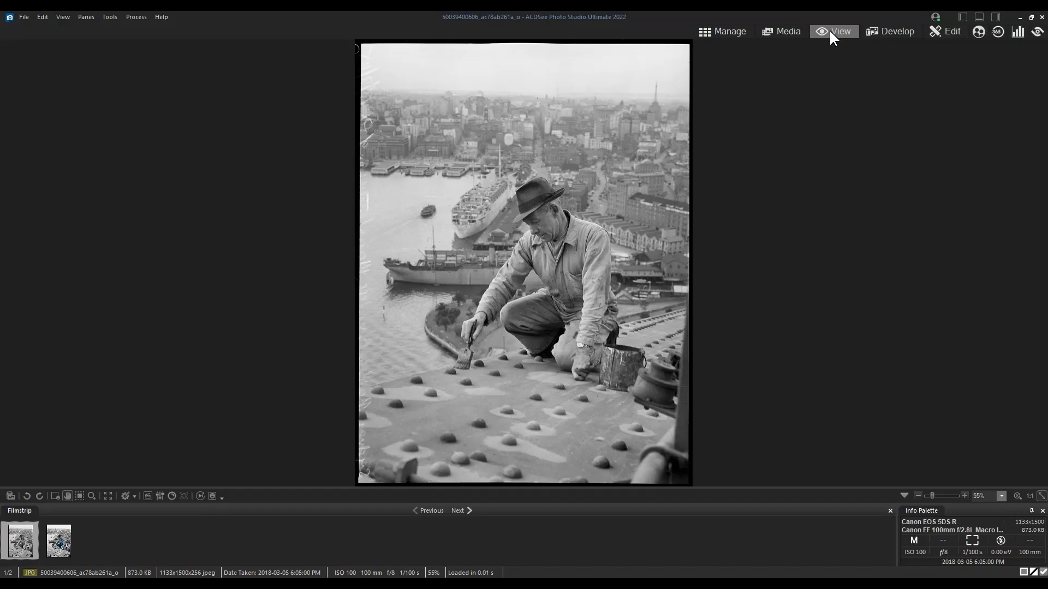
left_click(109, 17)
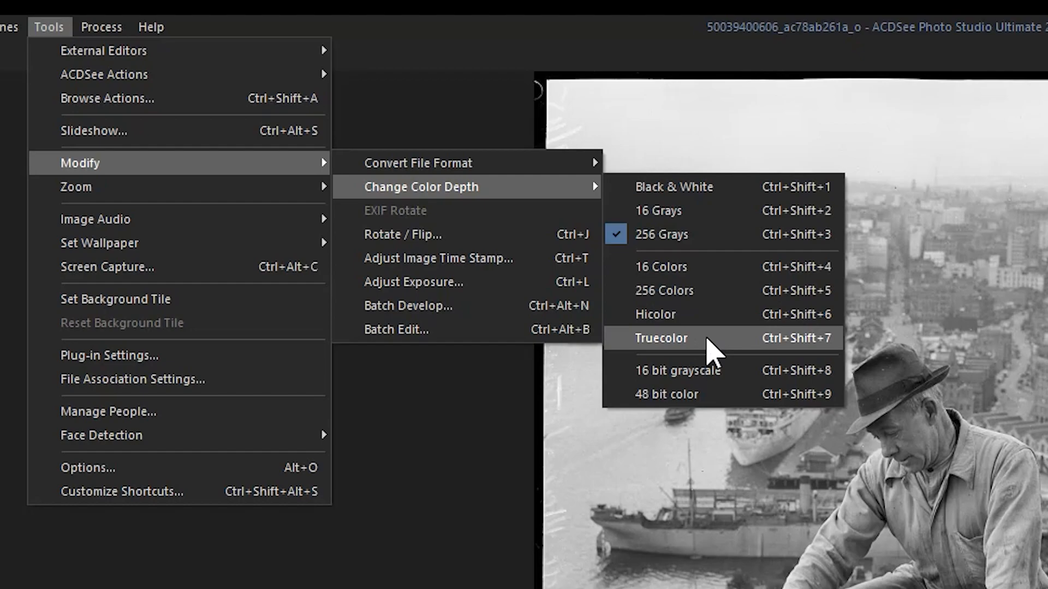
left_click(660, 338)
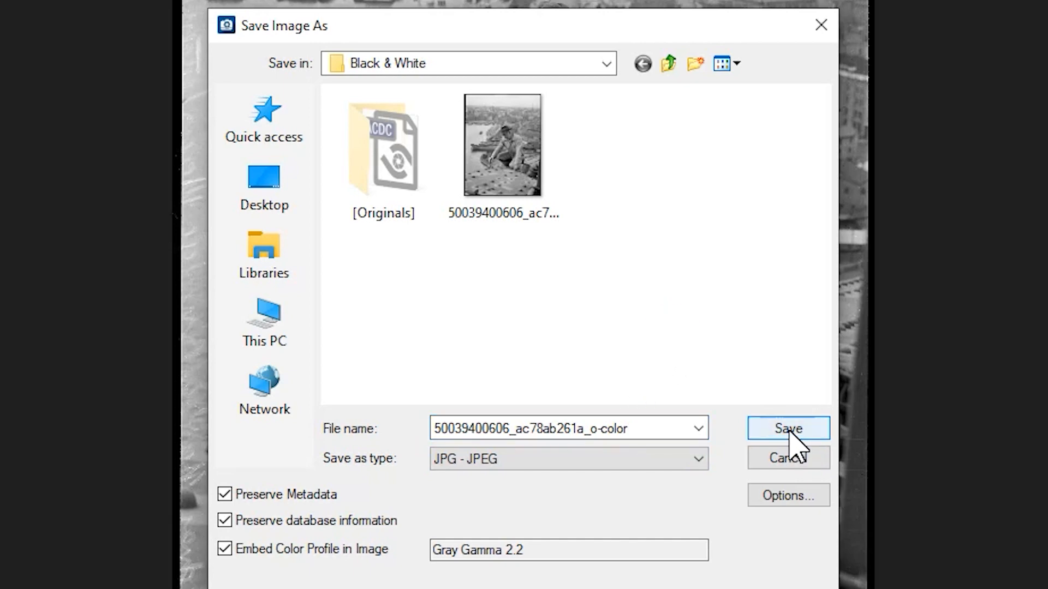
left_click(787, 429)
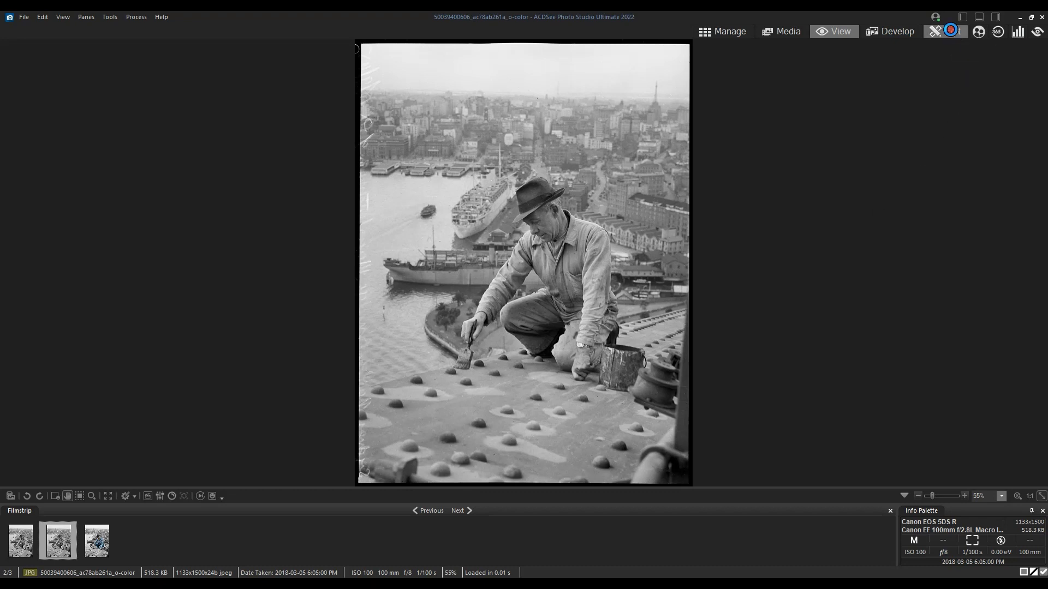
Edit the colour copy, paint a blue test stroke across the sky and undo it.
left_click(955, 31)
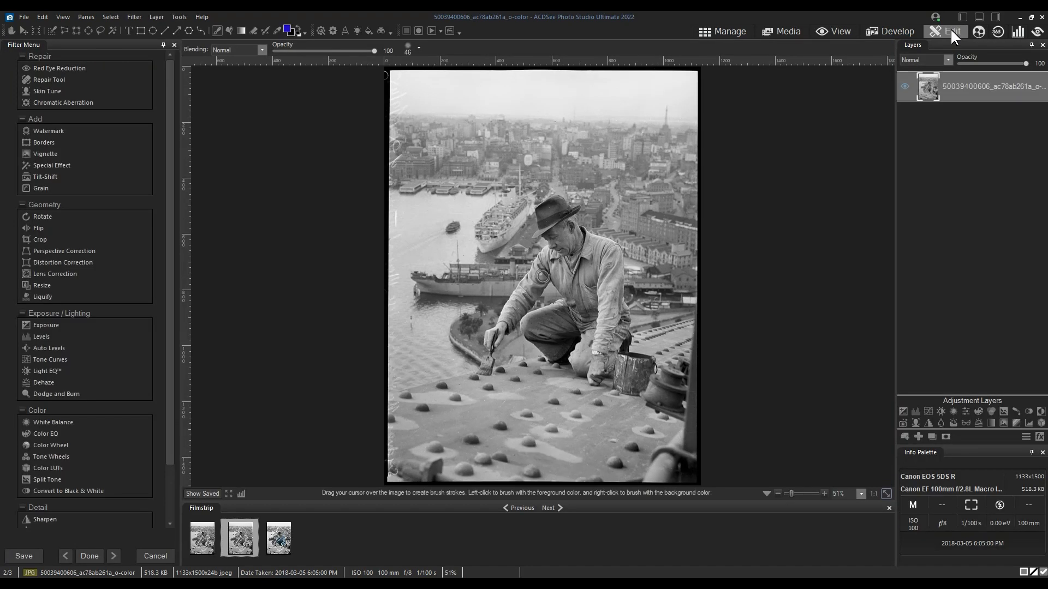
left_click_drag(491, 151, 591, 144)
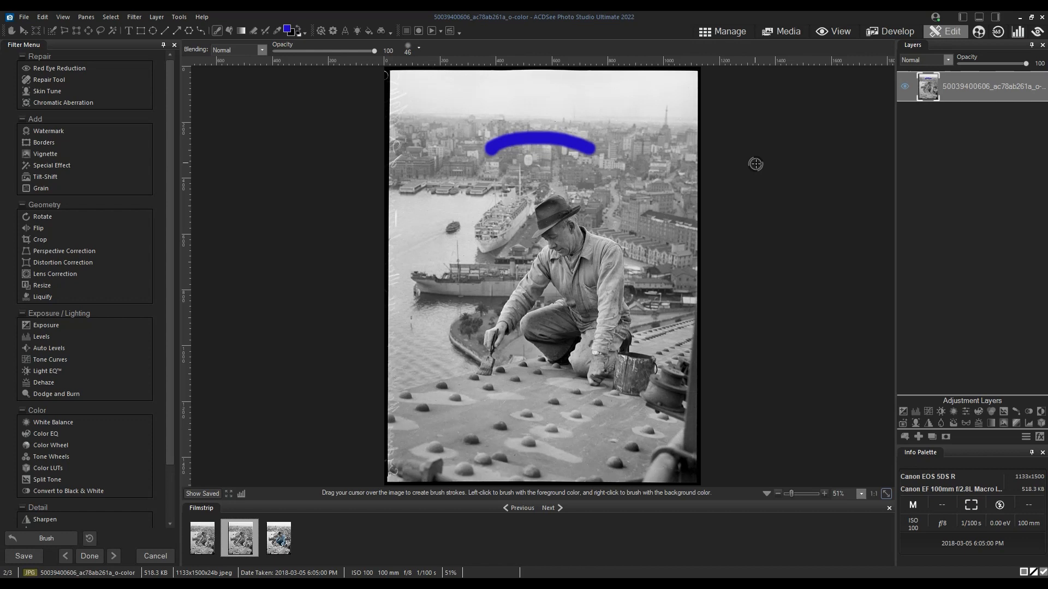
left_click(40, 538)
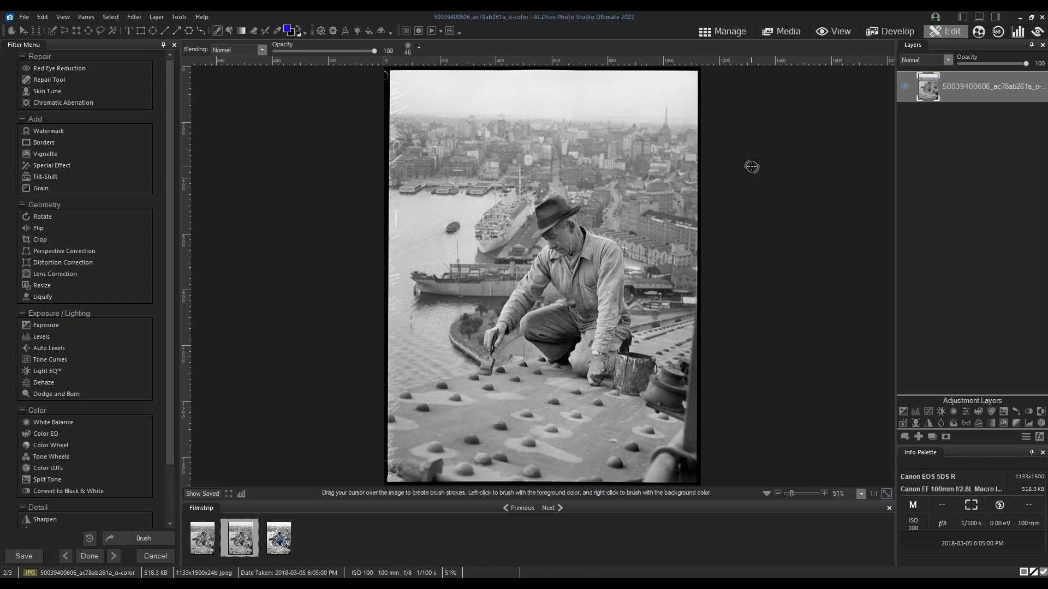
mouse_move(768, 219)
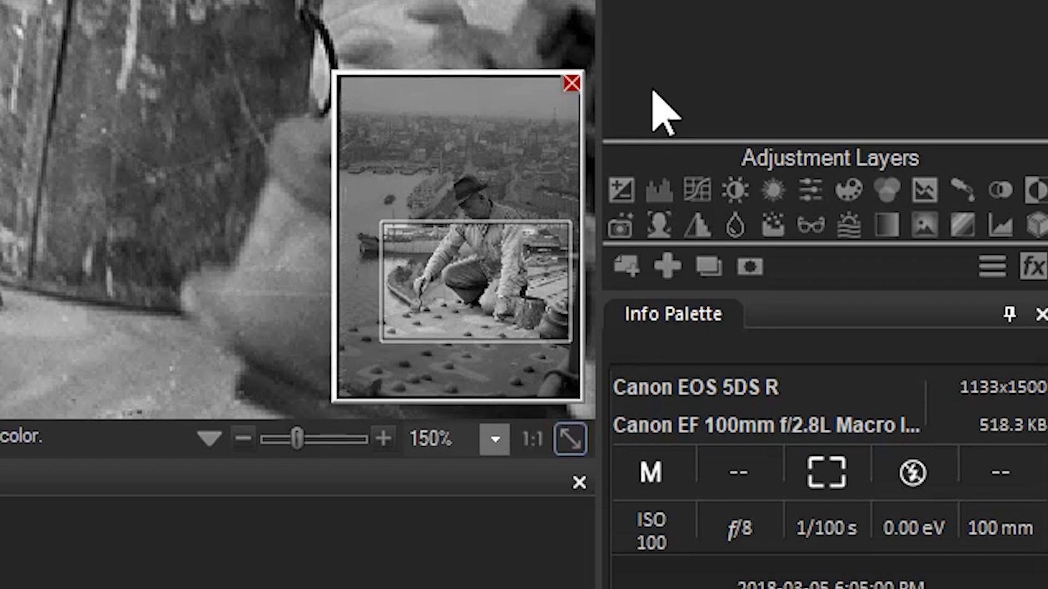
mouse_move(666, 266)
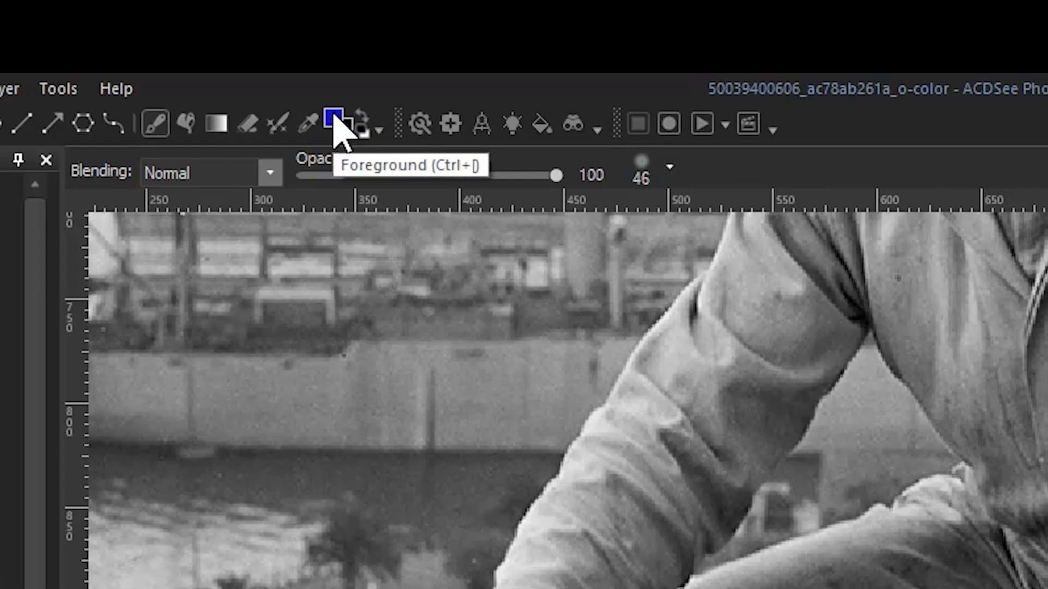
Pick a darker navy blue as the foreground painting colour.
left_click(330, 122)
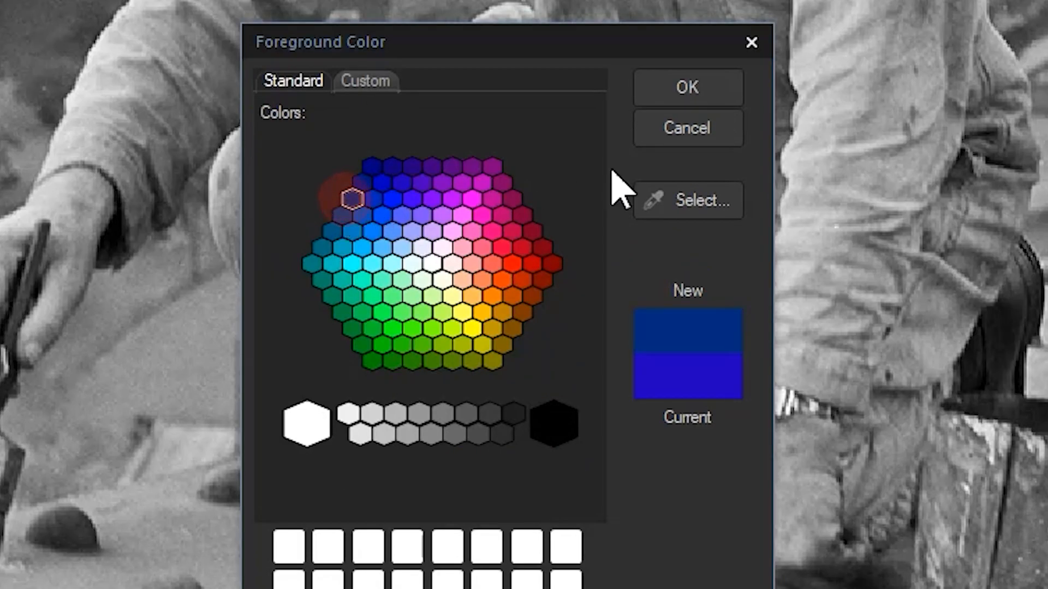
left_click(686, 87)
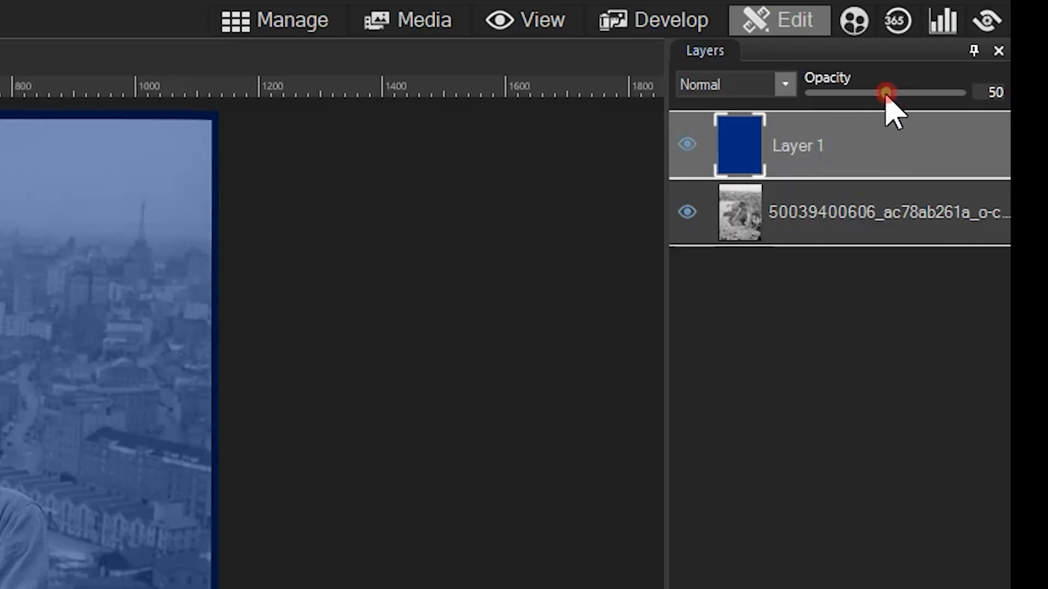
Set Layer 1 to 50 opacity and try Multiply, Overlay, Color, then Soft light blending.
left_click(783, 84)
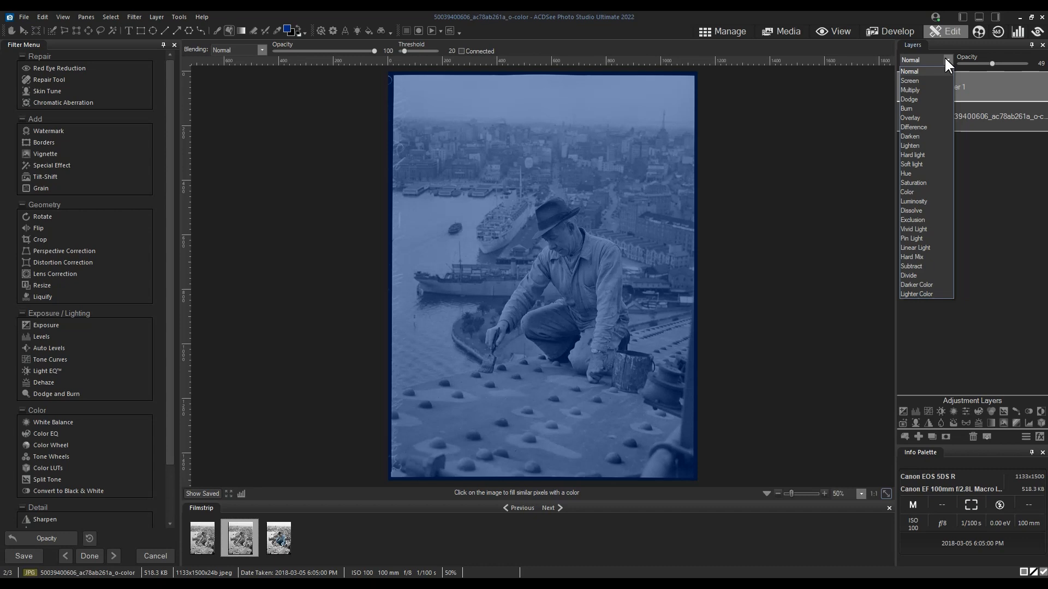
mouse_move(924, 90)
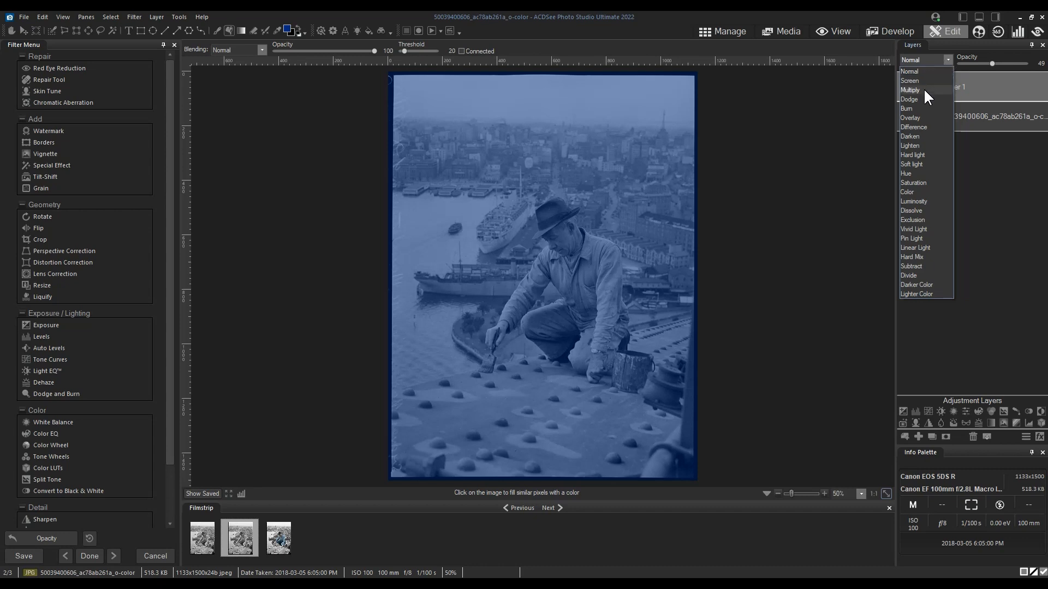
left_click(909, 90)
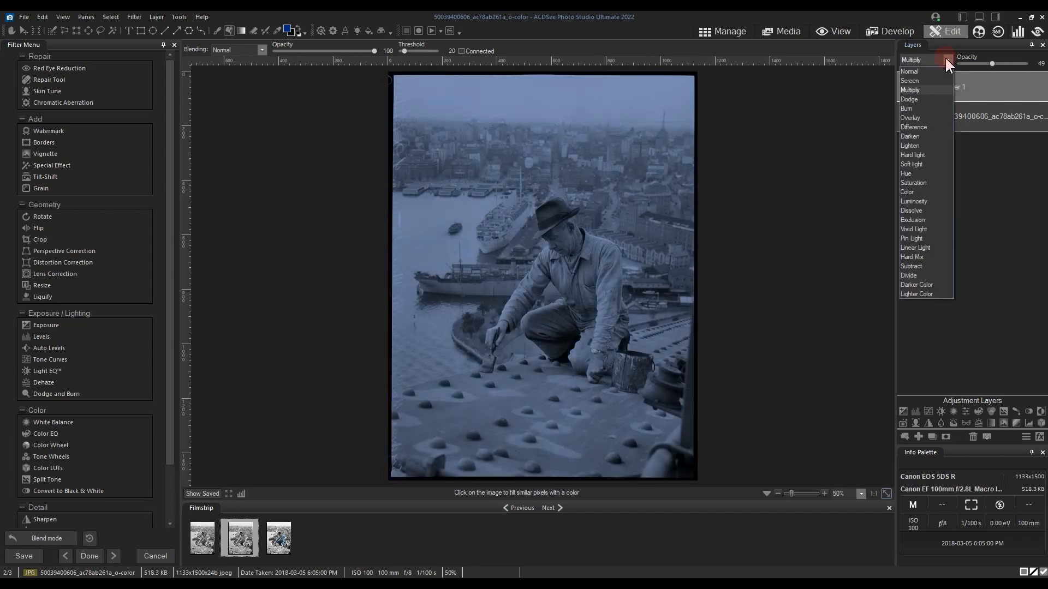
left_click(910, 118)
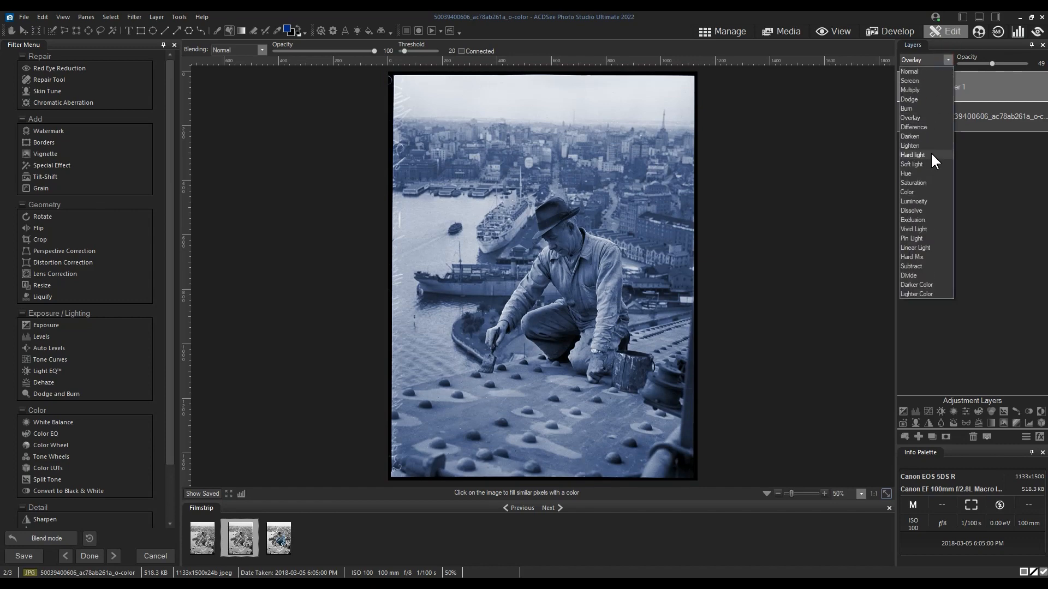
left_click(911, 163)
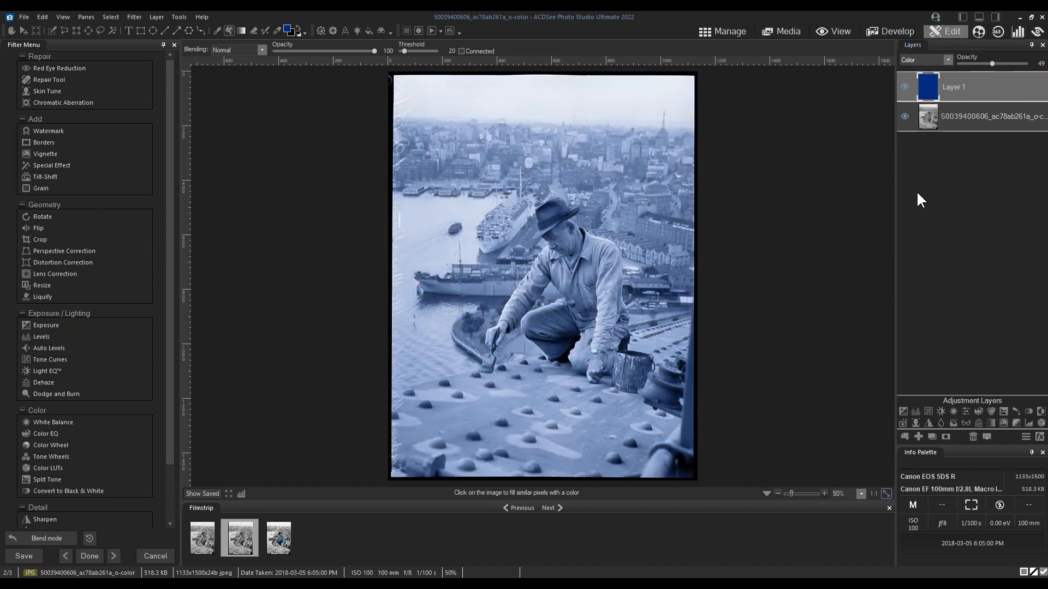
left_click(924, 59)
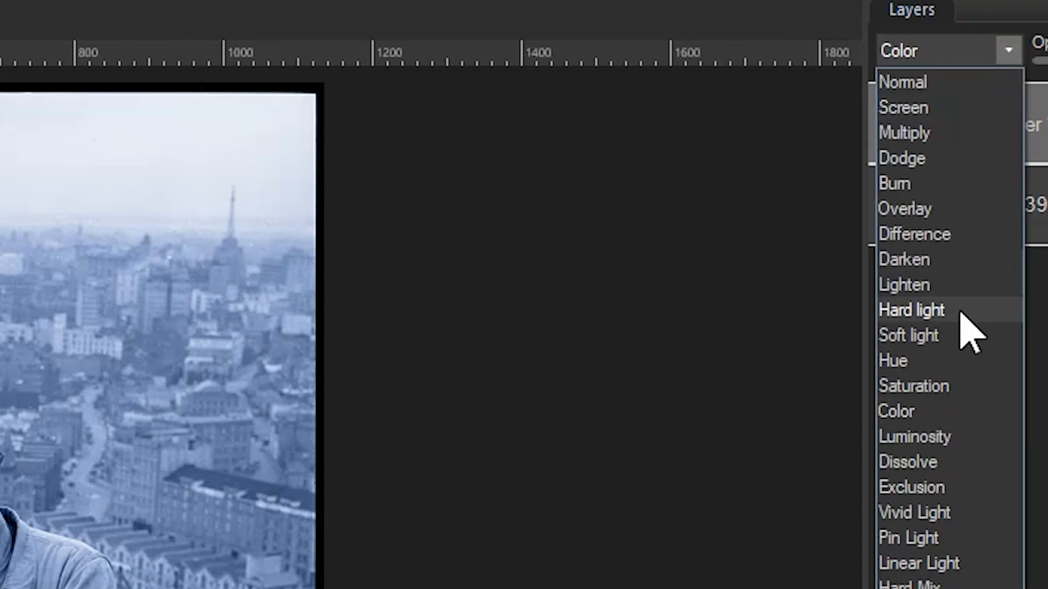
left_click(908, 334)
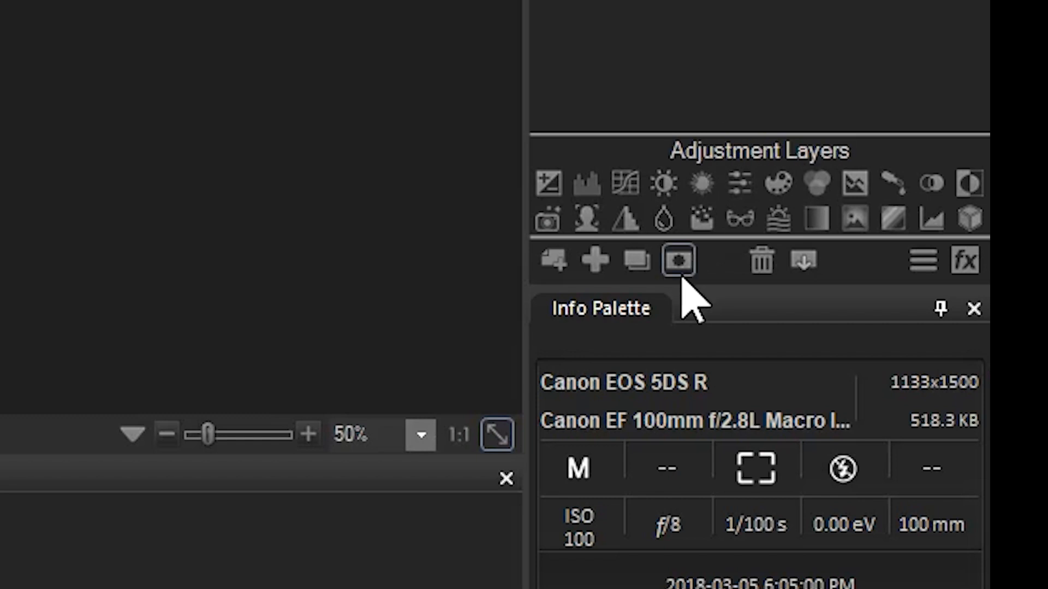
mouse_move(678, 261)
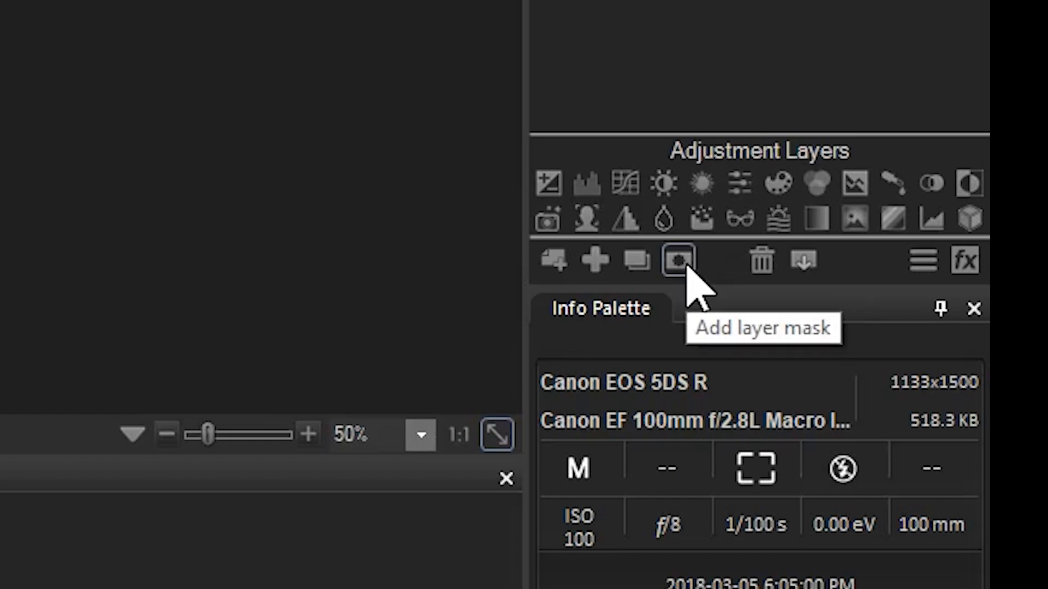
Add a mask to Layer 1, invert it, then set the mask black to hide the blue tint.
left_click(679, 261)
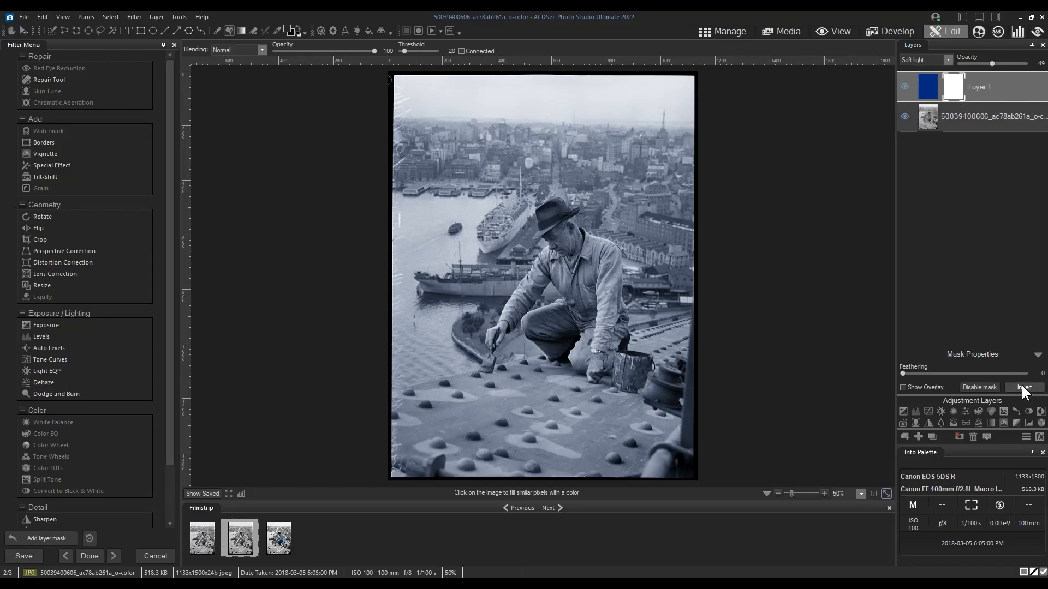
left_click(1021, 387)
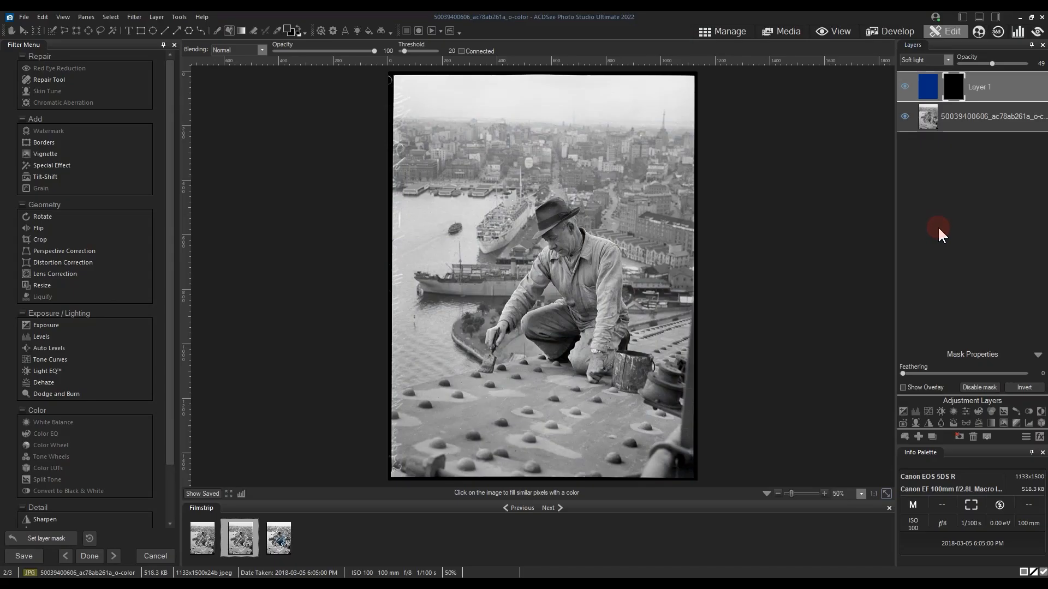
right_click(952, 86)
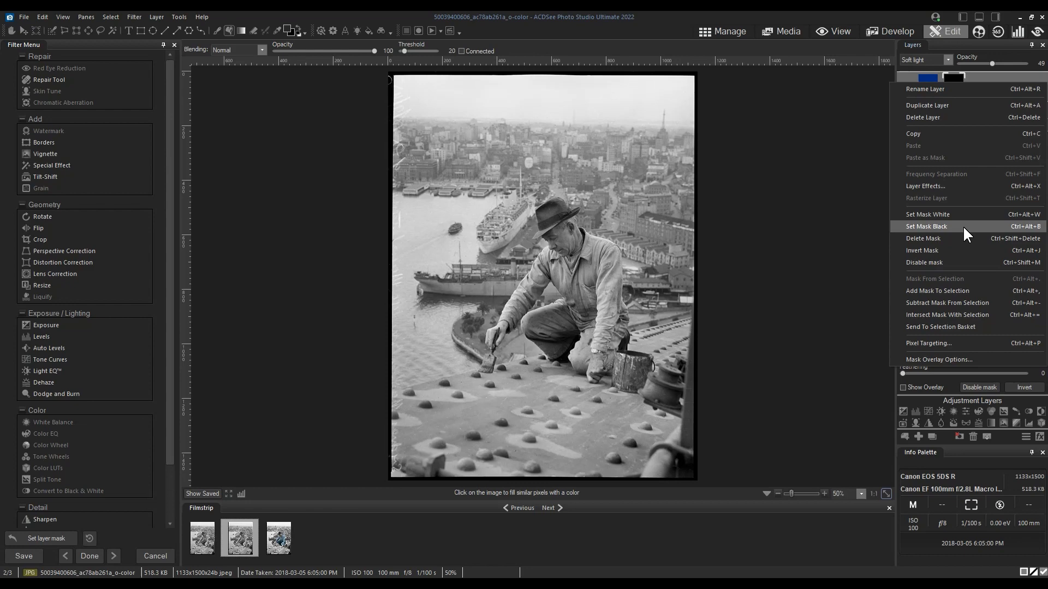
left_click(925, 226)
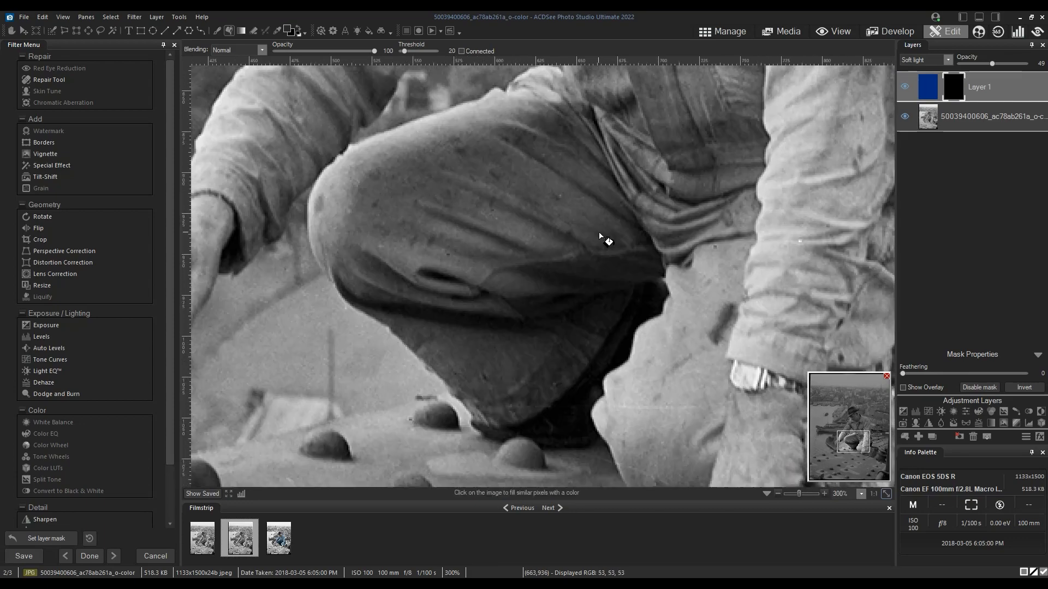
mouse_move(498, 161)
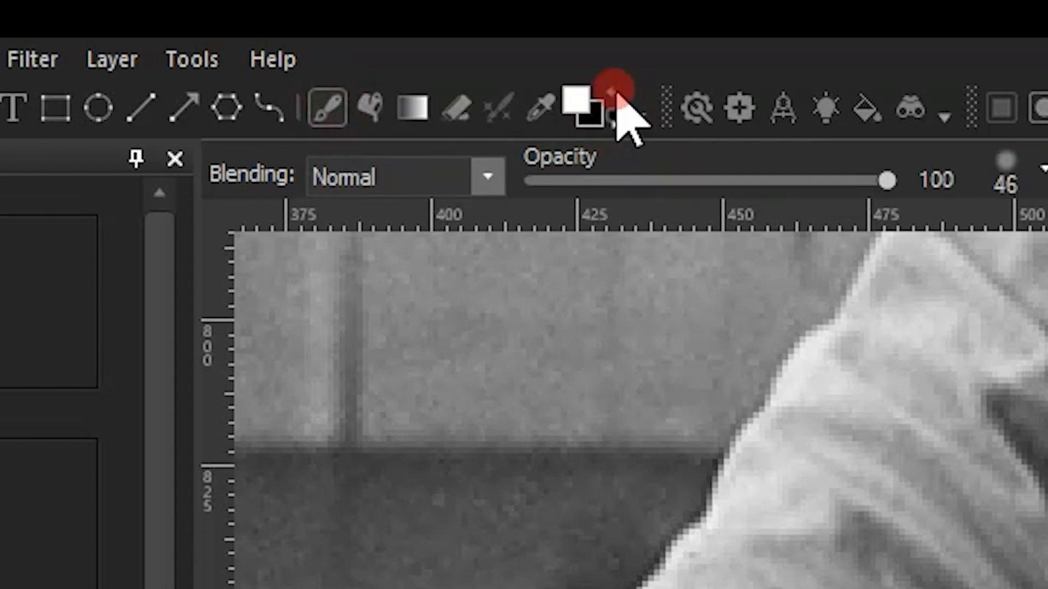
mouse_move(605, 120)
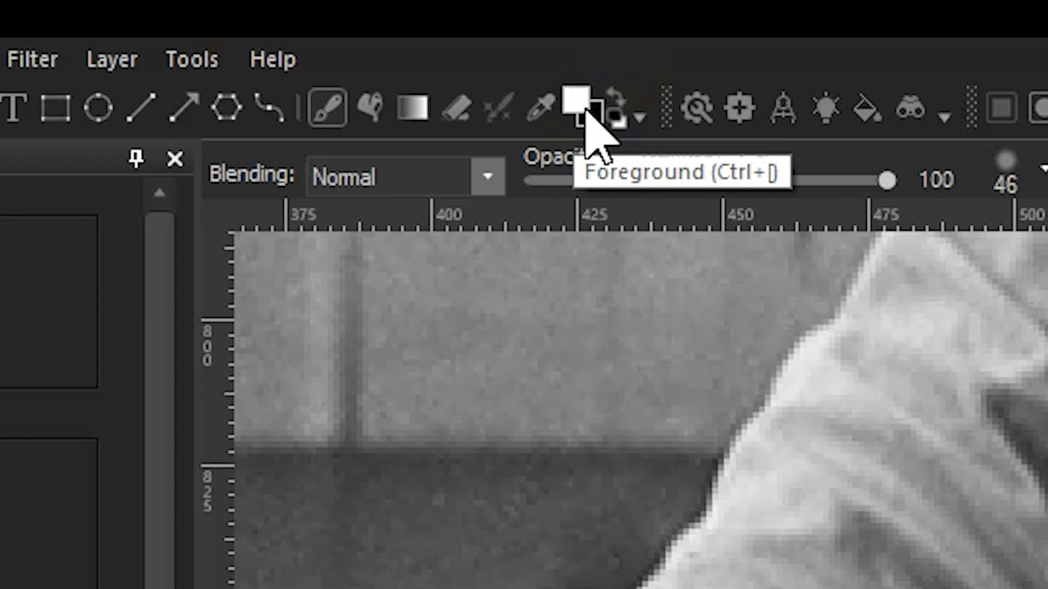
mouse_move(598, 130)
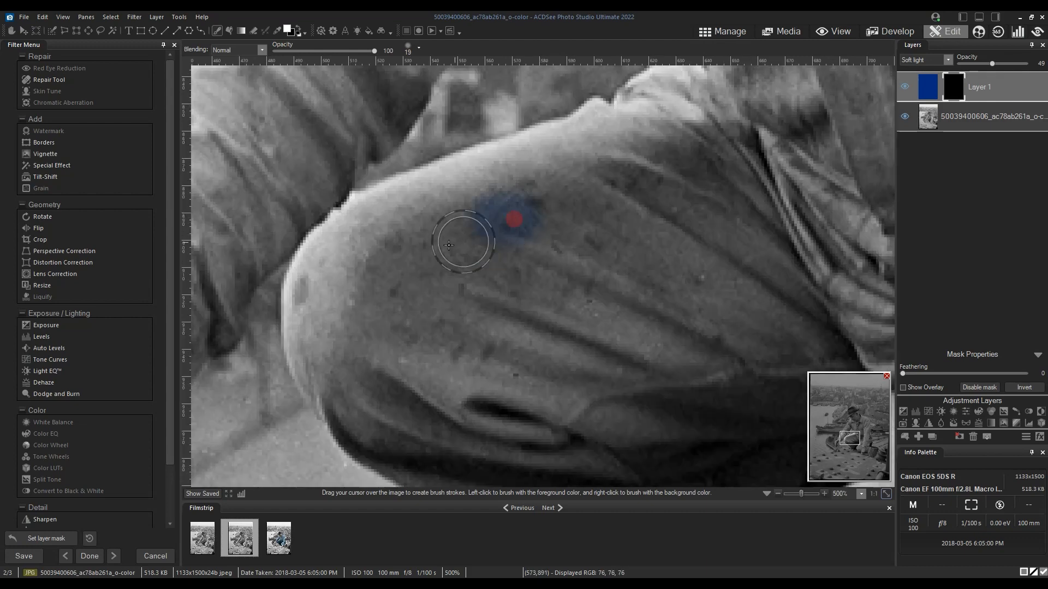
Paint white on the mask to reveal blue across the knee, thigh and trouser crease.
left_click_drag(461, 244, 744, 236)
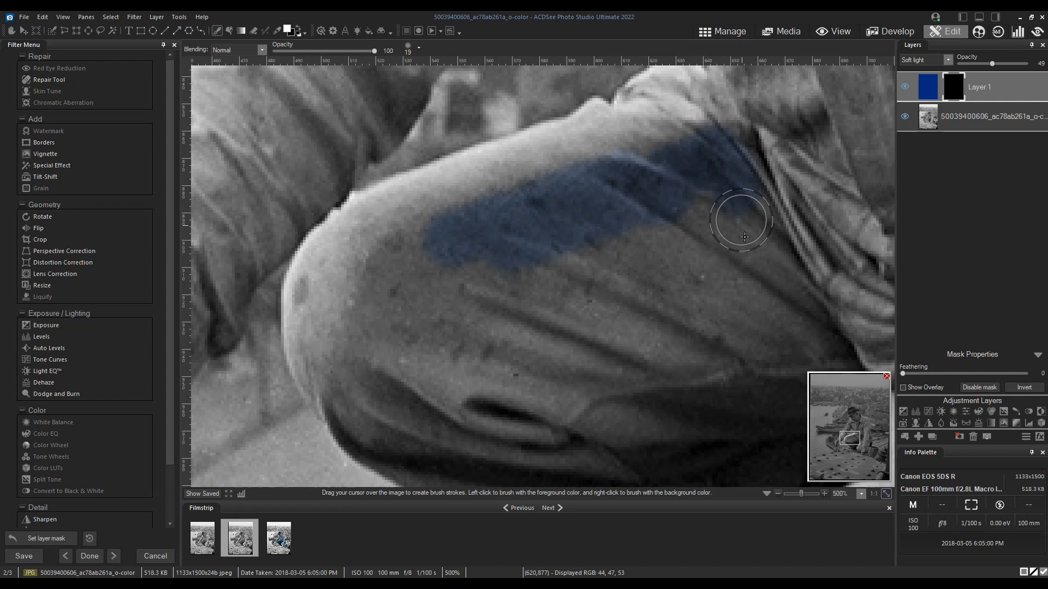
left_click_drag(744, 238, 542, 294)
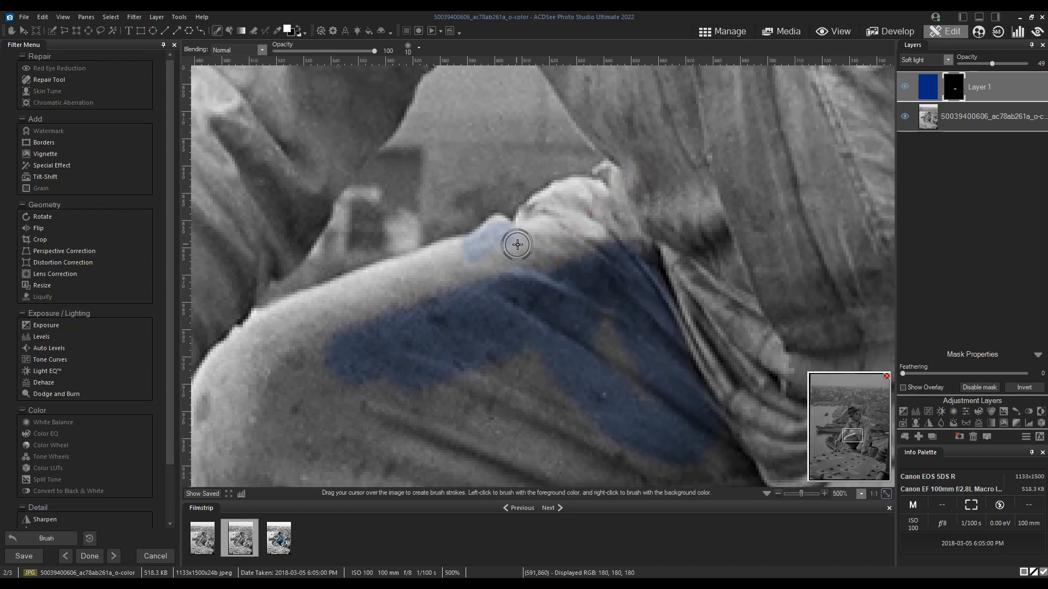
left_click_drag(517, 244, 601, 181)
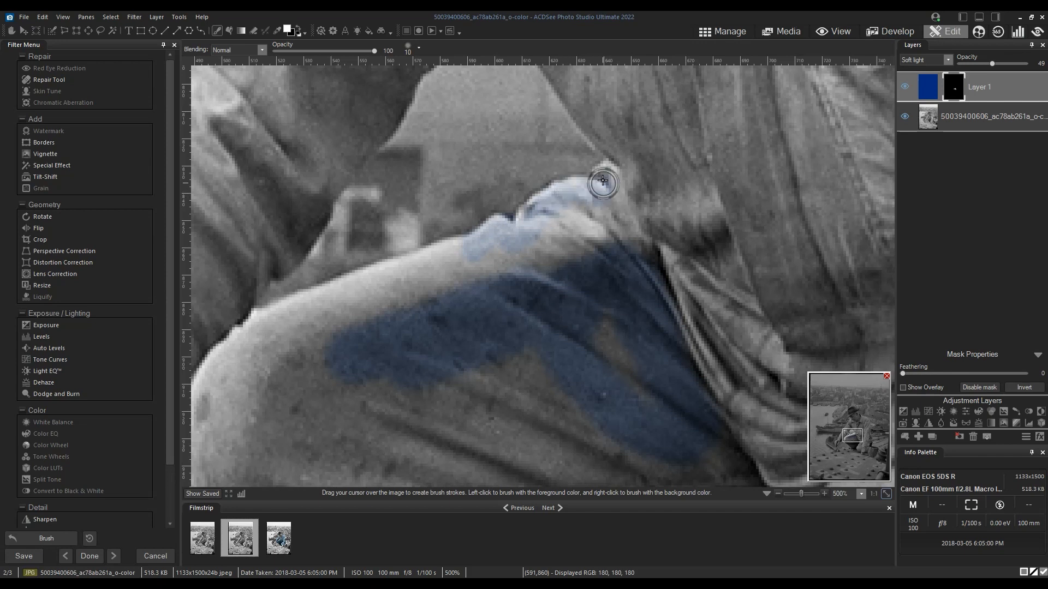
left_click_drag(601, 180, 592, 216)
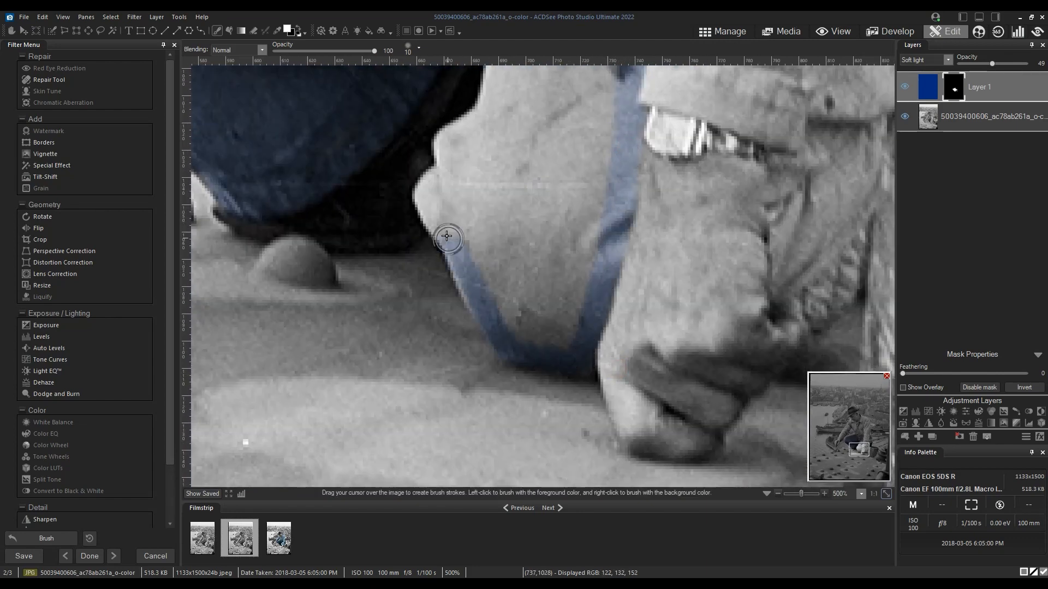
Reveal blue along the lower trouser leg and refine the edge along the trouser outline.
left_click_drag(447, 236, 545, 327)
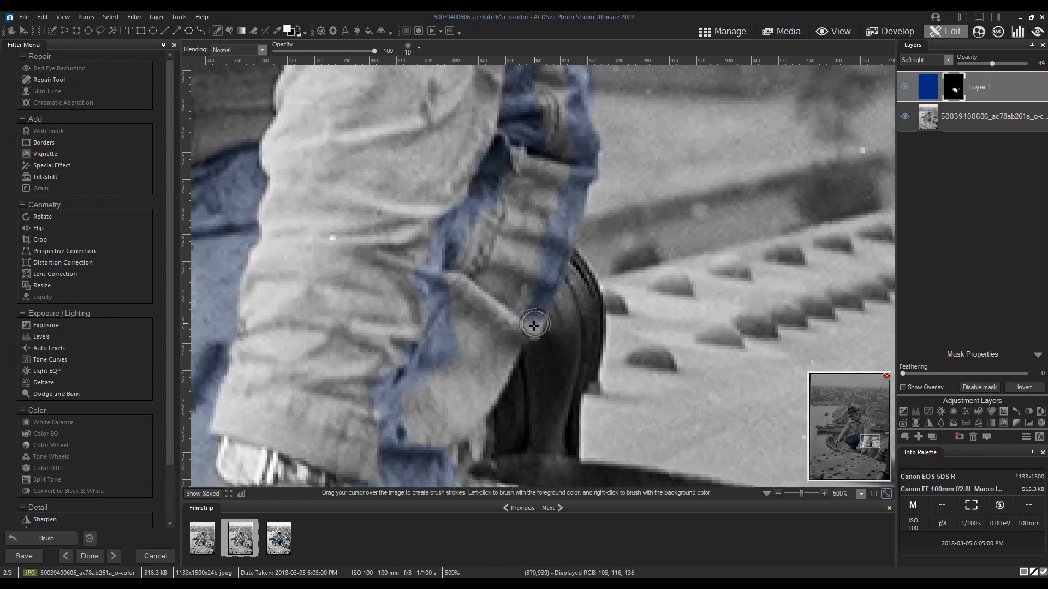
left_click_drag(535, 326, 480, 309)
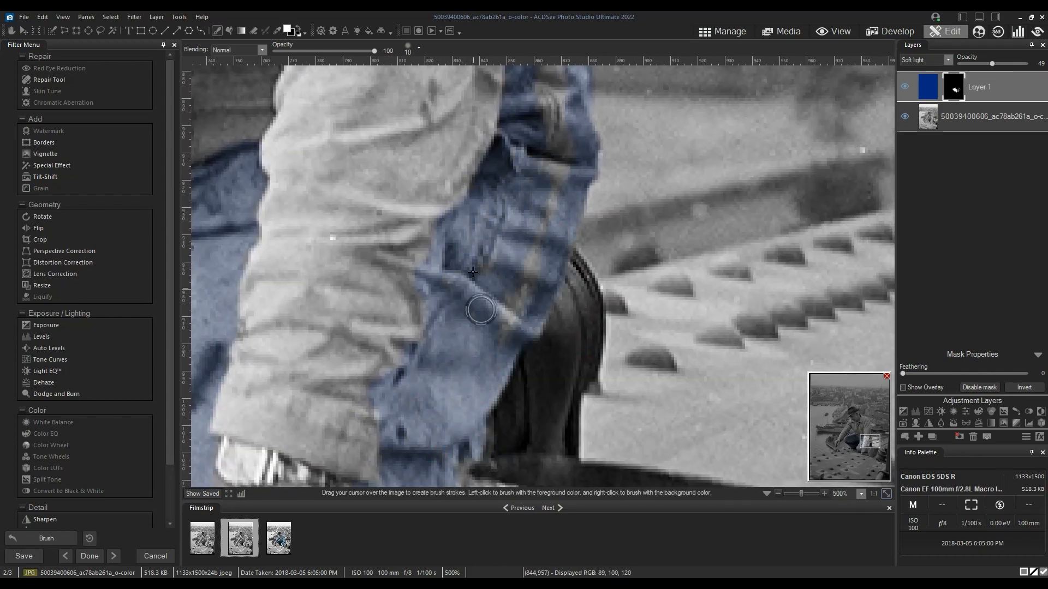
scroll("down", 3)
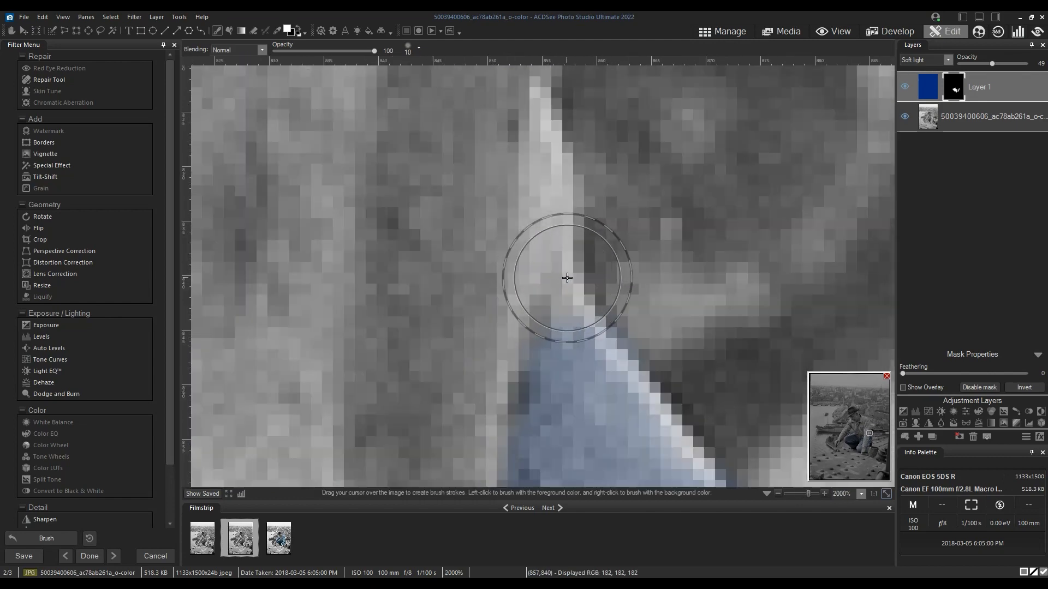
left_click_drag(566, 278, 542, 104)
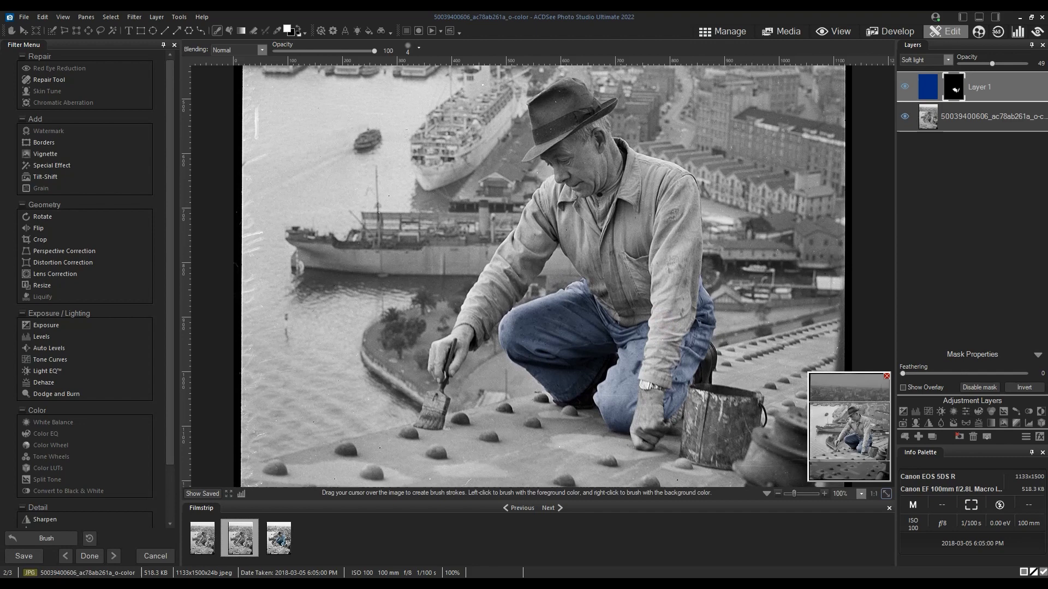
mouse_move(870, 283)
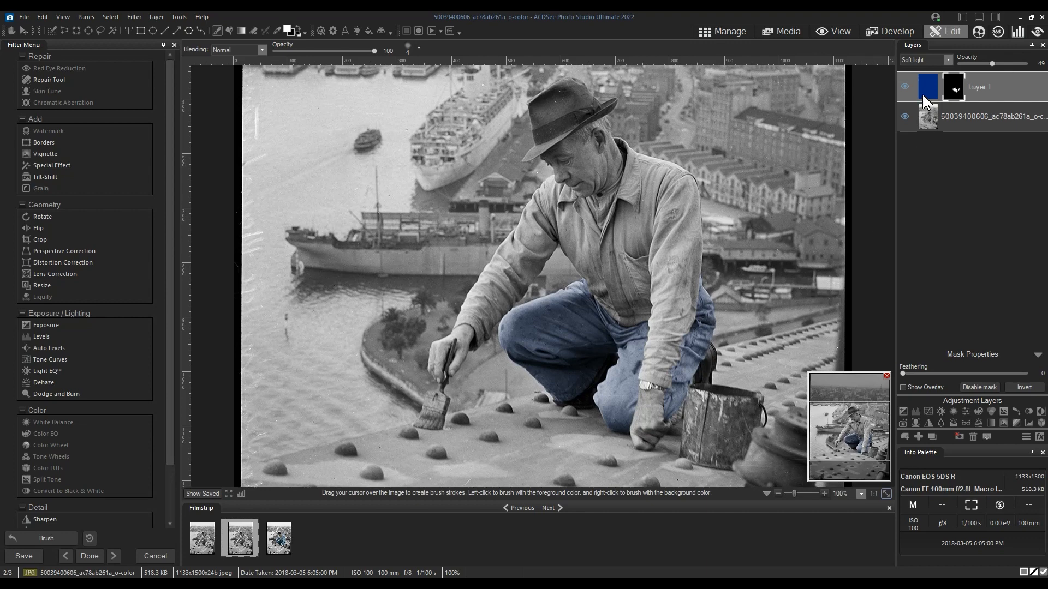
Try red, purple and green for Layer 1's trousers colour, then settle on blue again.
left_click(286, 30)
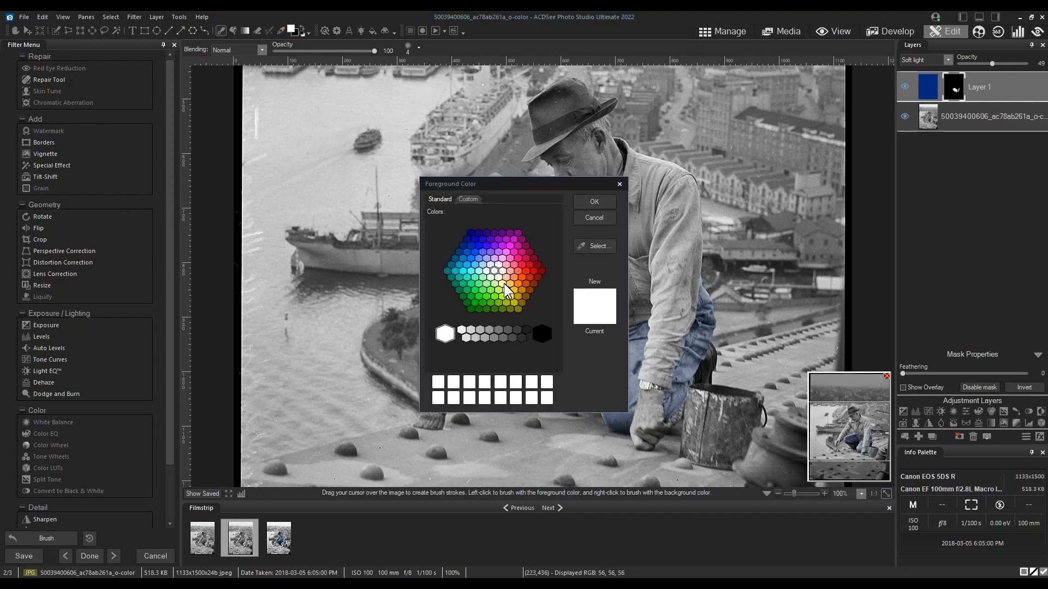
left_click(232, 30)
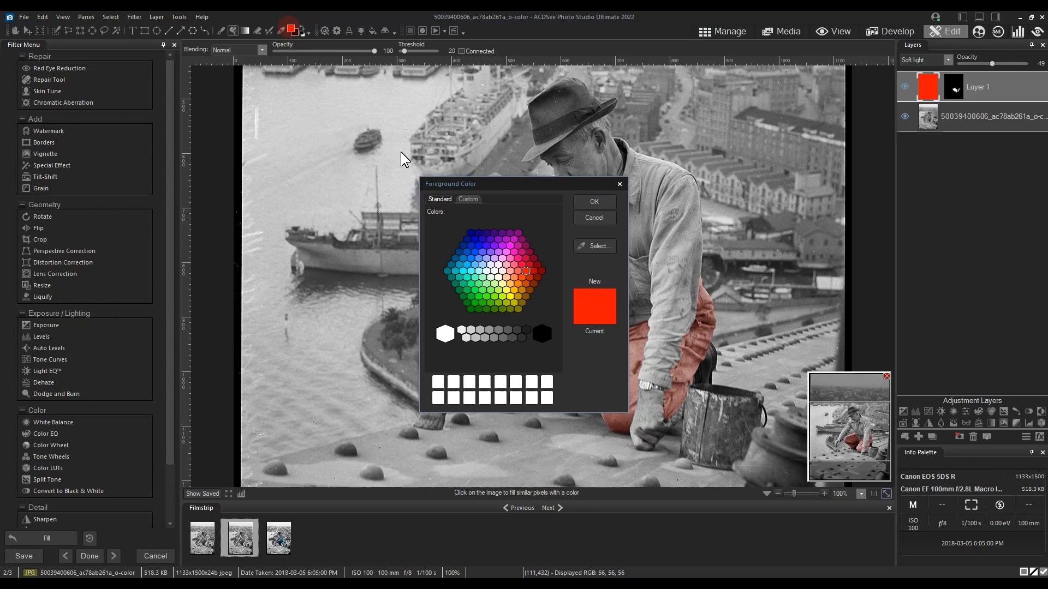
left_click(592, 202)
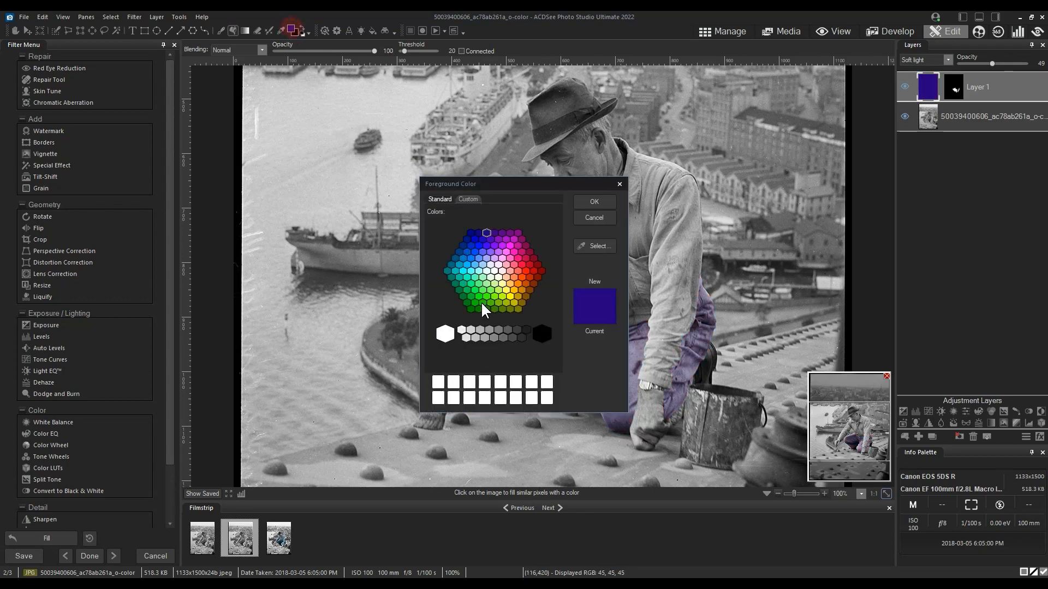
left_click(592, 201)
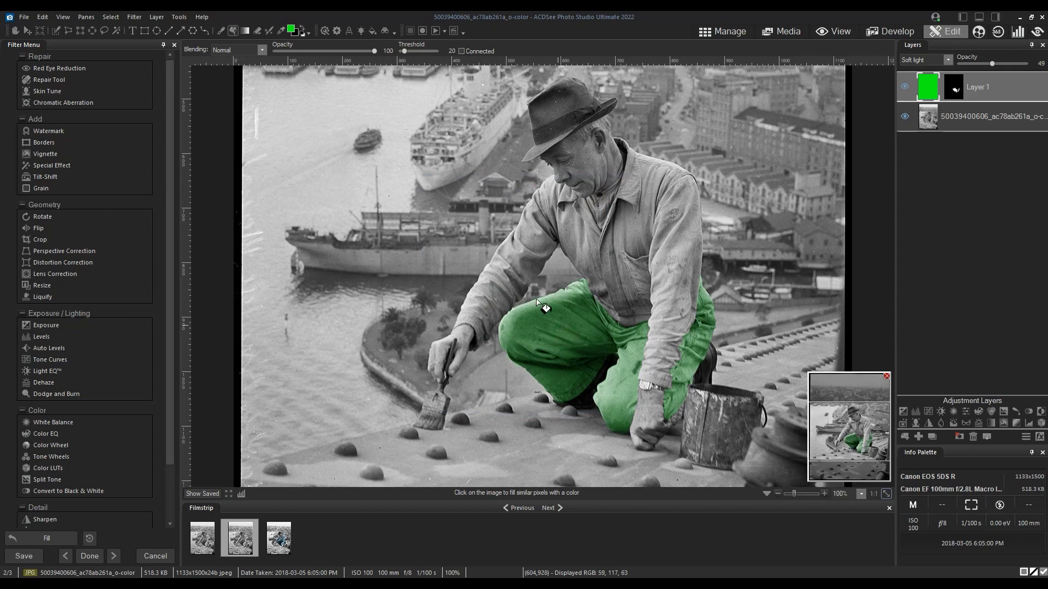
left_click(289, 29)
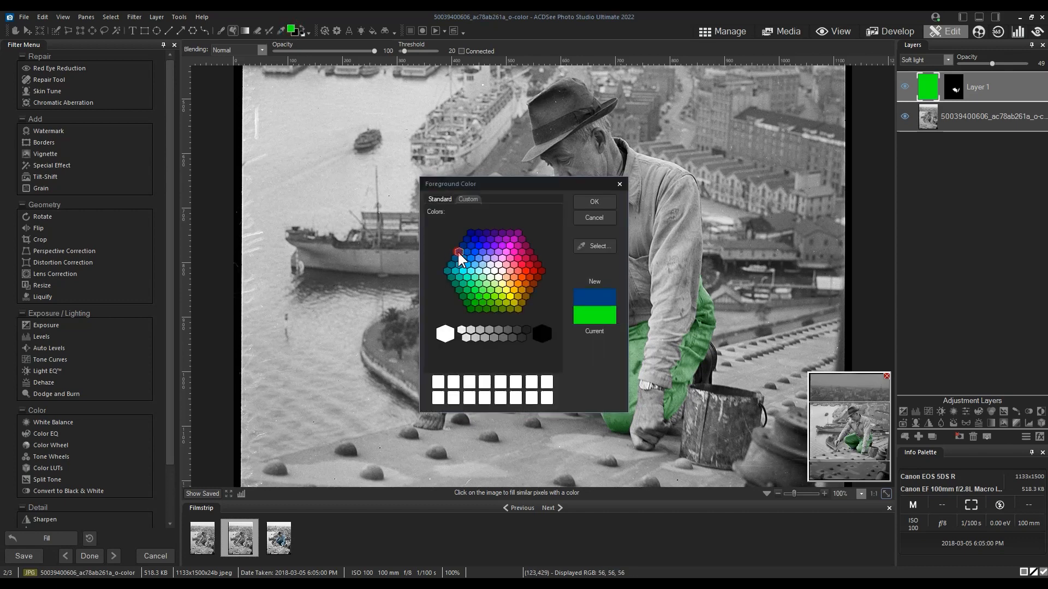
left_click(592, 202)
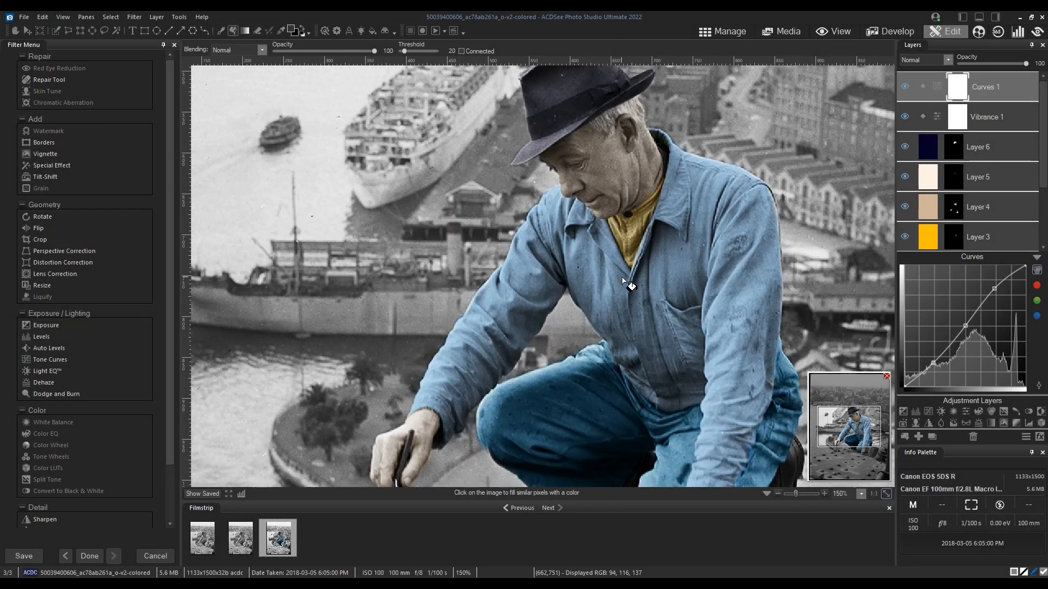
Save the colourised worker photo as an ACDC file via Save As.
left_click(24, 17)
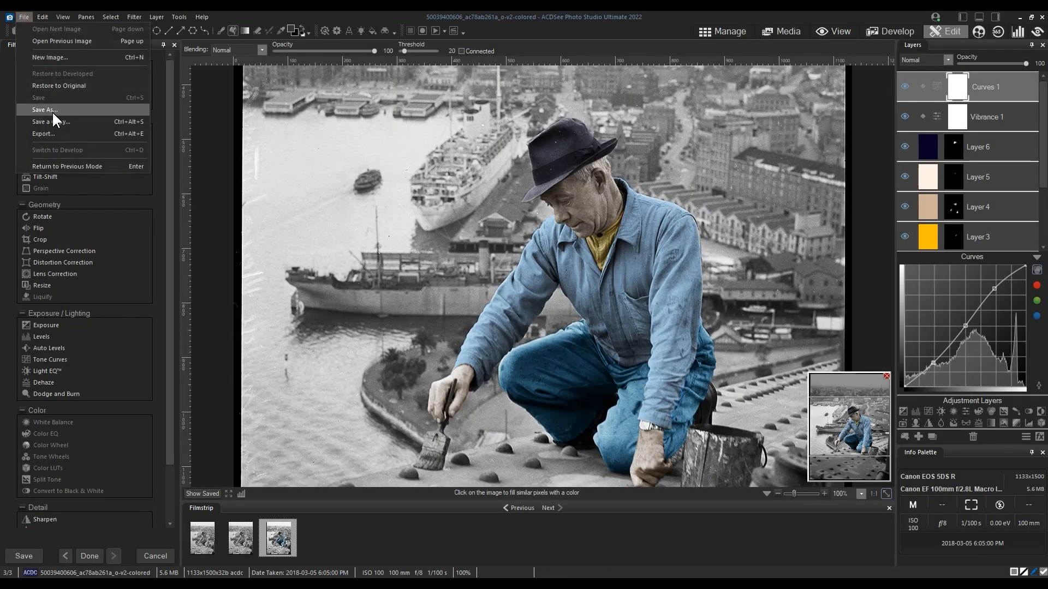
left_click(44, 110)
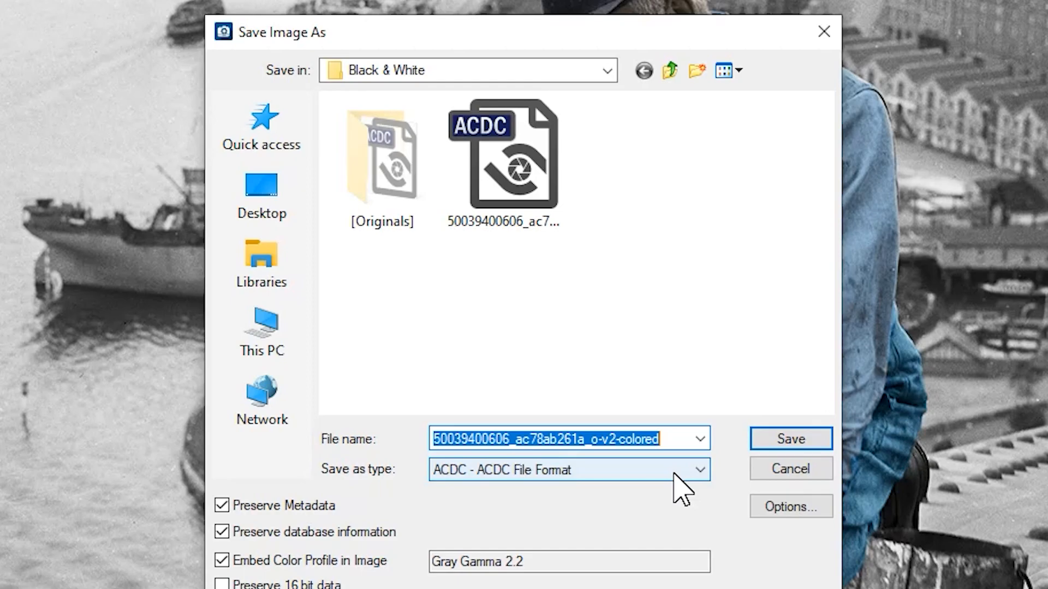
left_click(789, 438)
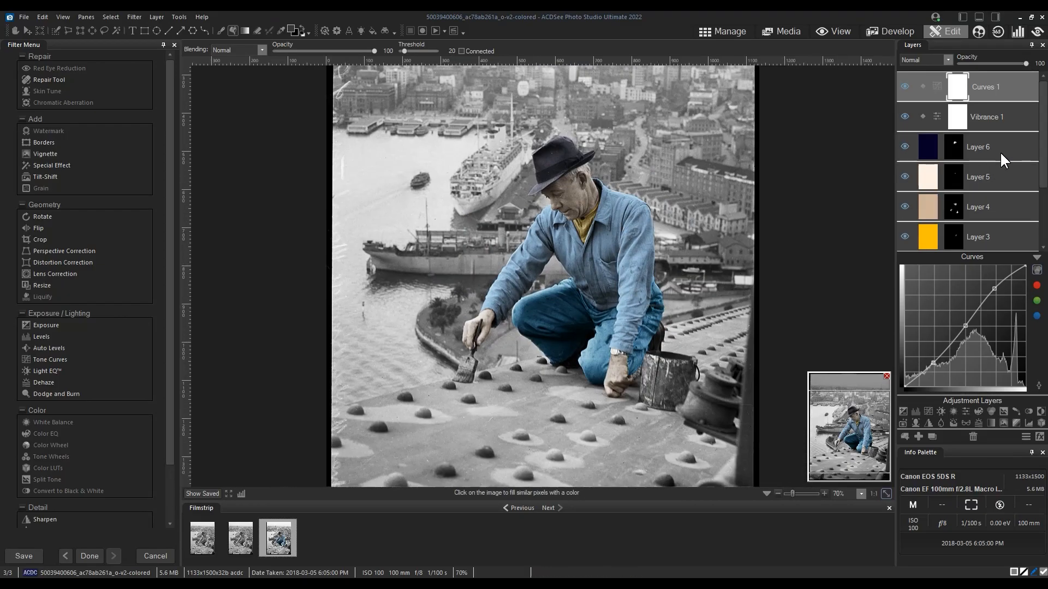
Hide and re-show the Curves 1 adjustment layer to compare its effect.
left_click(905, 86)
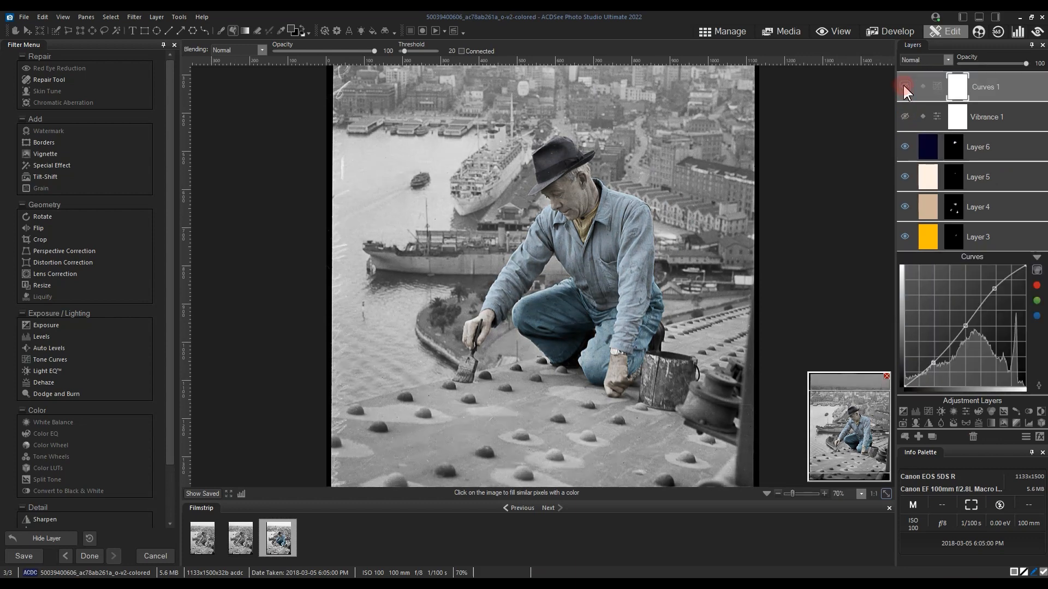
left_click(904, 87)
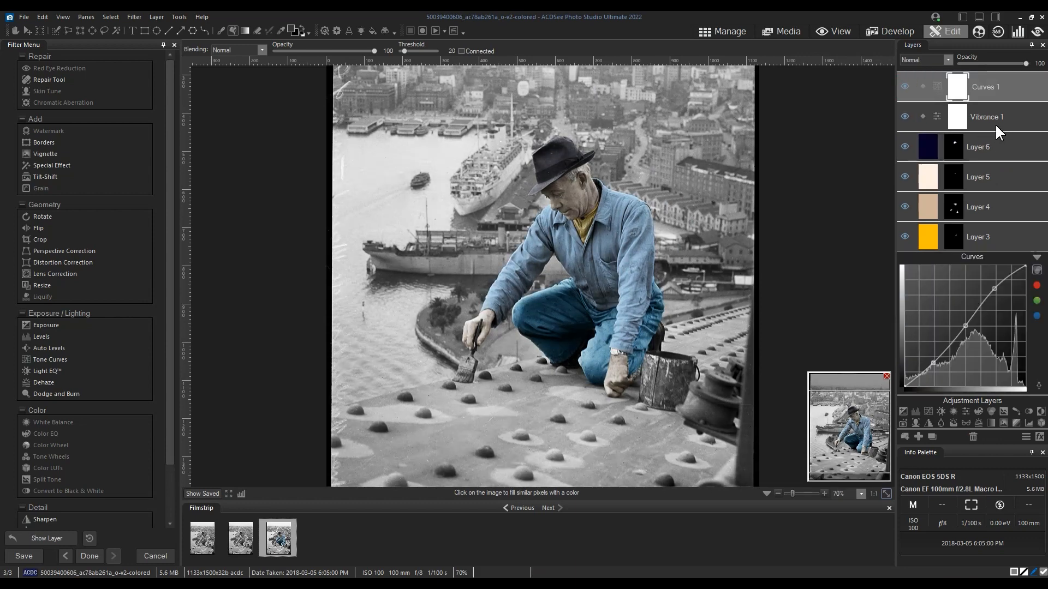
mouse_move(995, 131)
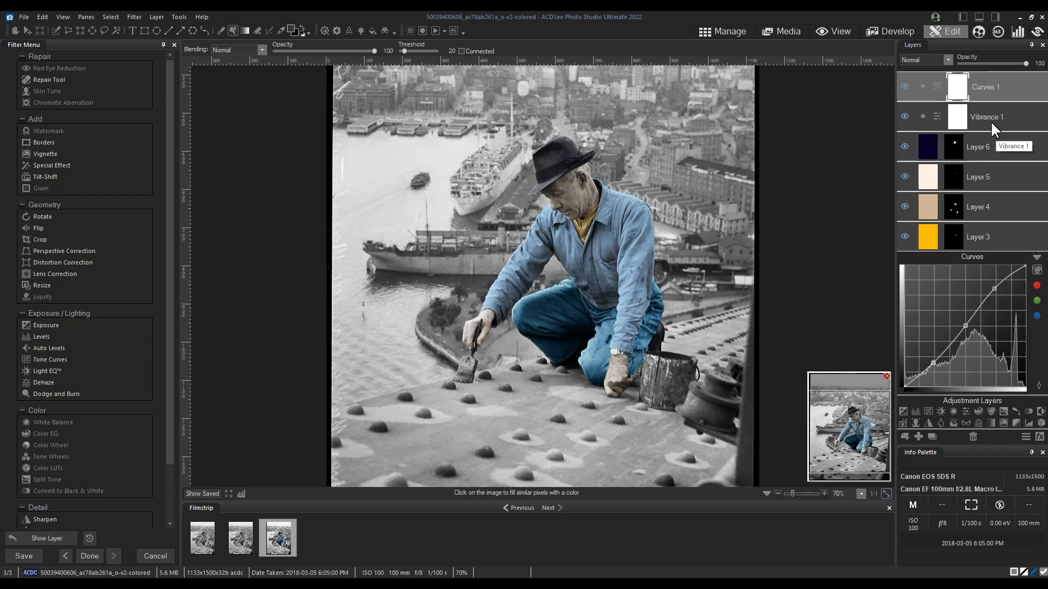